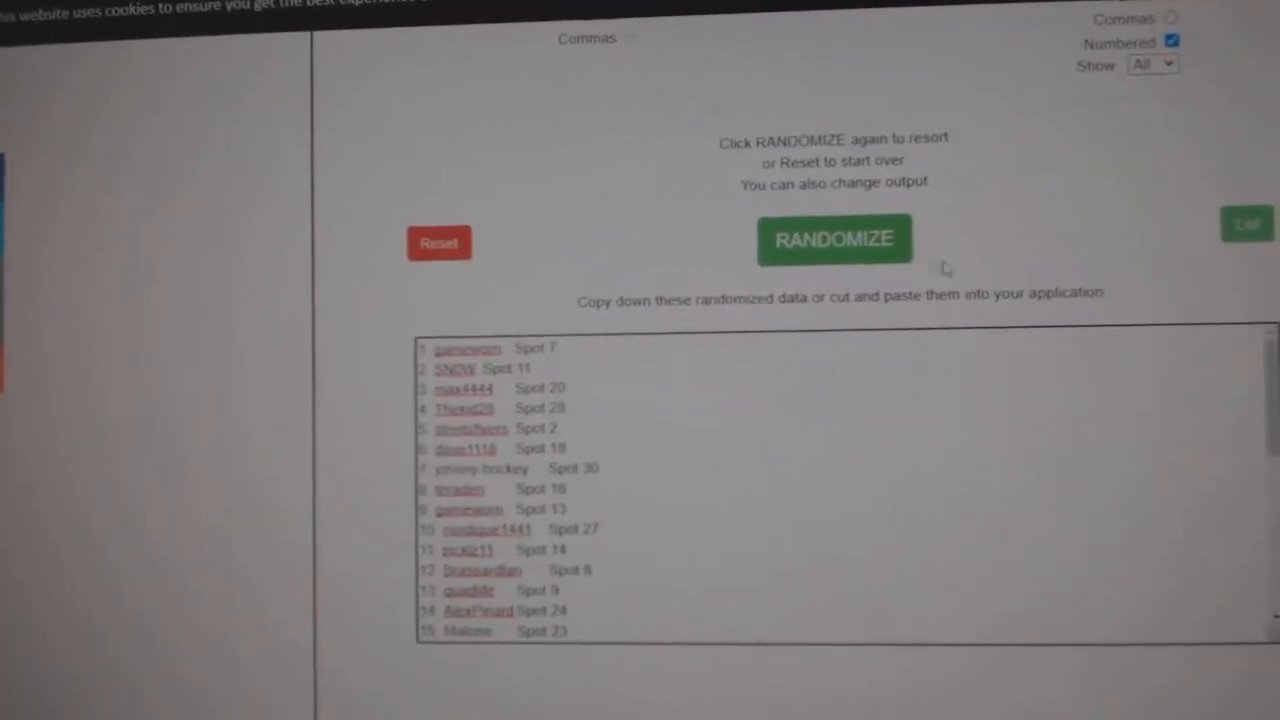
Randomize the names-with-spots list to get the numbered output, Ottawa first and Columbus fifteenth
{"action": "left_click", "coordinate": [834, 240]}
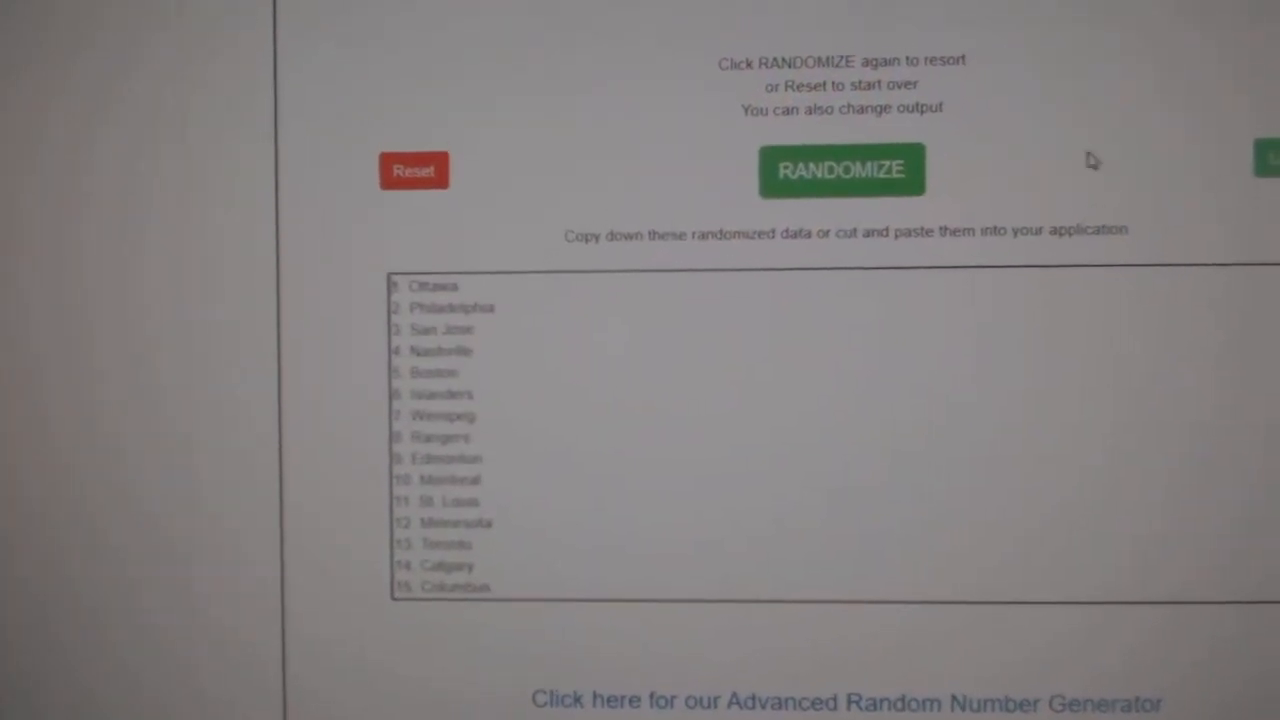
Reshuffle the hockey team cities into a new order, Colorado first and Minnesota fifteenth
{"action": "left_click", "coordinate": [840, 168]}
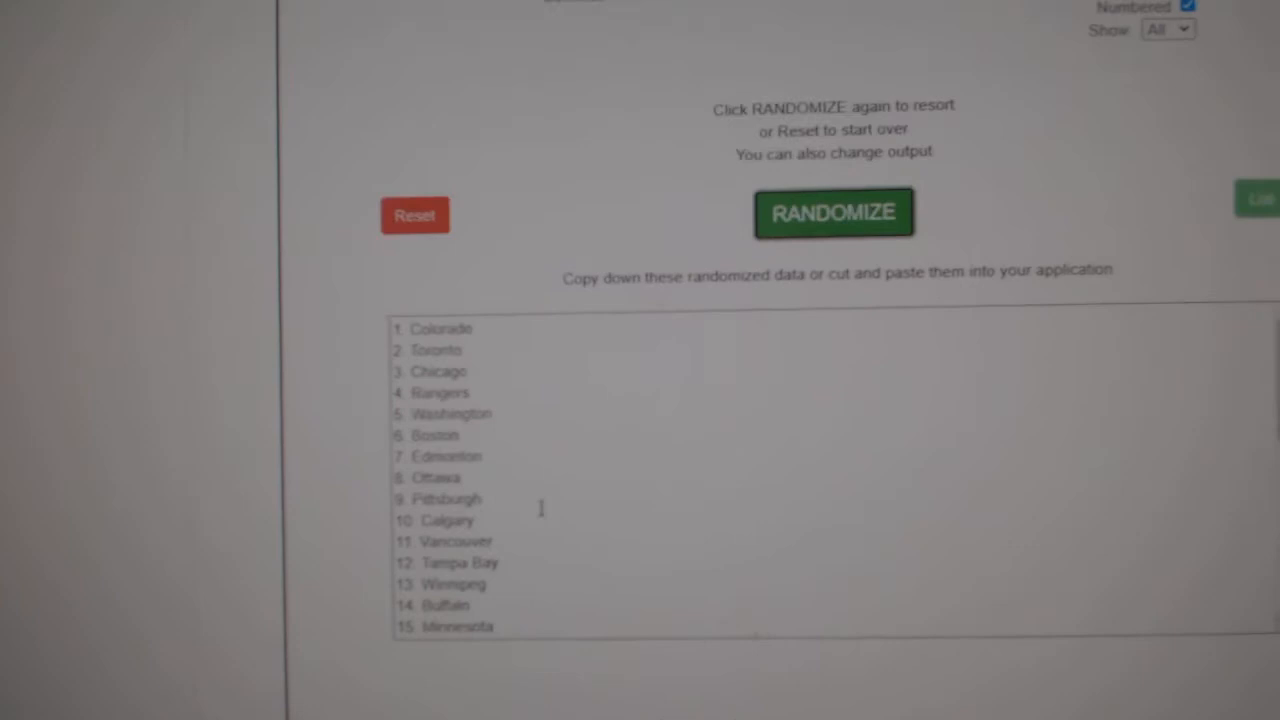